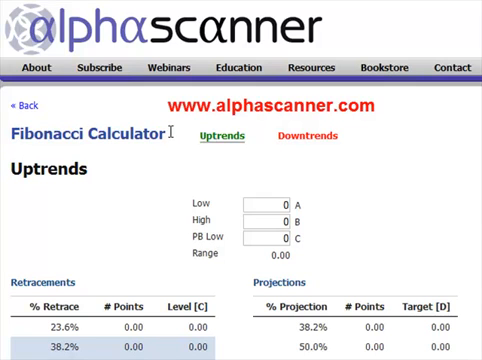
{"action": "mouse_move", "coordinate": [166, 166]}
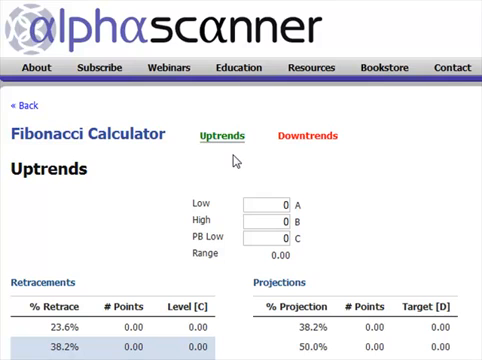
{"action": "mouse_move", "coordinate": [228, 156]}
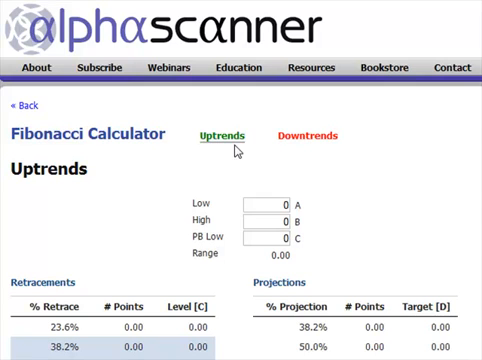
{"action": "mouse_move", "coordinate": [232, 152]}
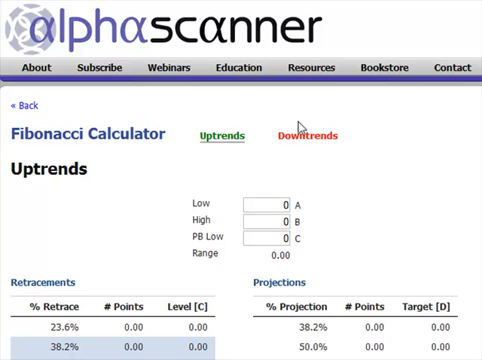
{"action": "mouse_move", "coordinate": [314, 160]}
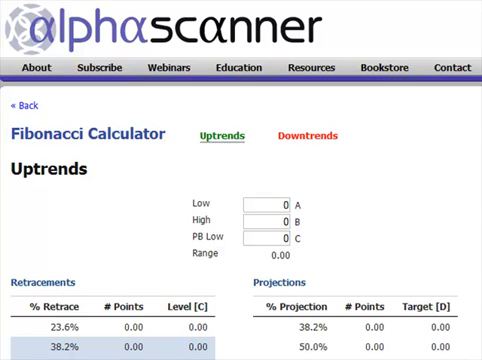
Enter uptrend Low 20 and High 30, giving a 10.00 range and retracement values
{"action": "scroll", "scroll_direction": "down", "scroll_amount": 3}
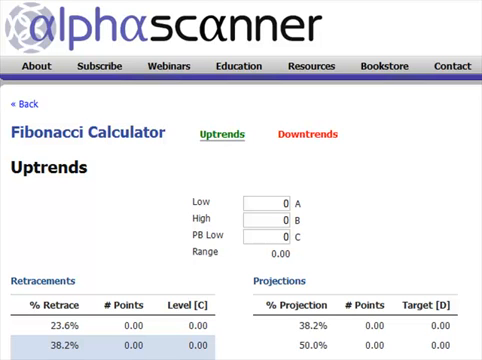
{"action": "scroll", "scroll_direction": "down", "scroll_amount": 3}
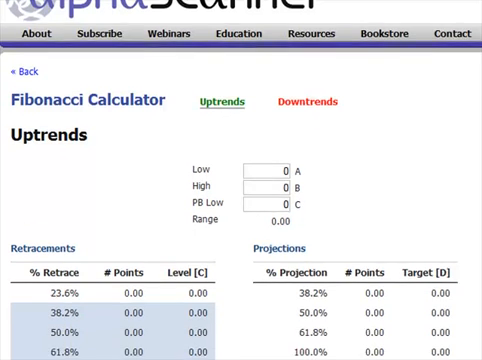
{"action": "scroll", "scroll_direction": "down", "scroll_amount": 3}
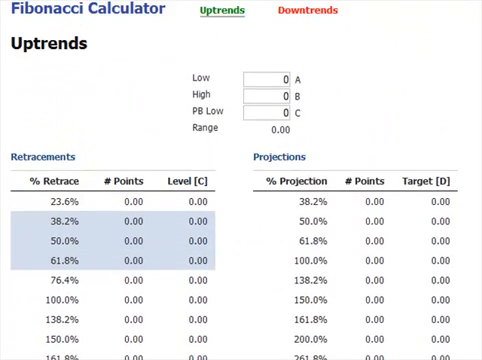
{"action": "left_click", "coordinate": [264, 82]}
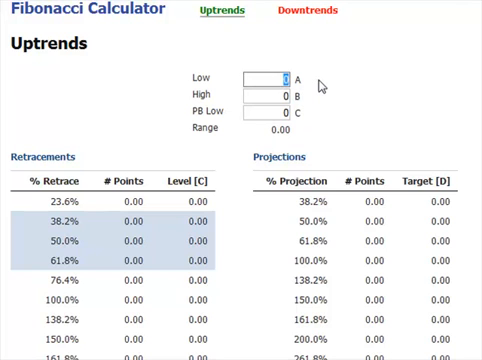
{"action": "type", "text": "20"}
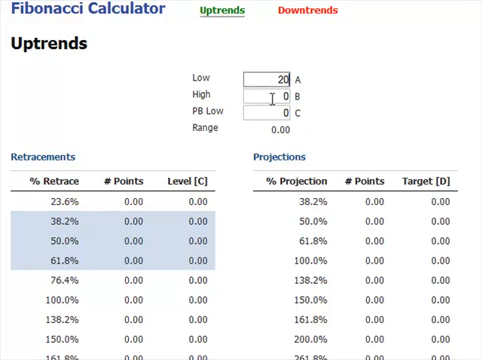
{"action": "type", "text": "30"}
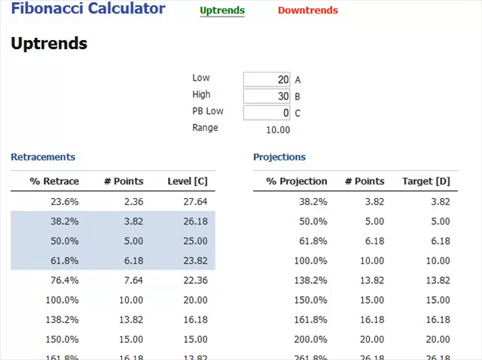
{"action": "scroll", "scroll_direction": "down", "scroll_amount": 3}
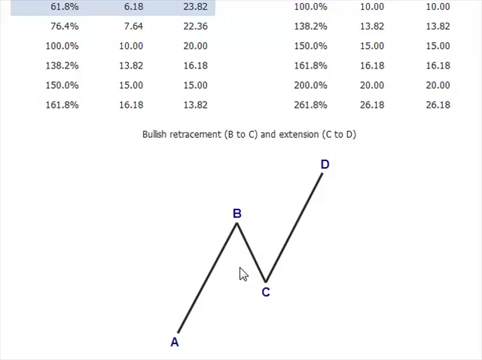
{"action": "mouse_move", "coordinate": [264, 292]}
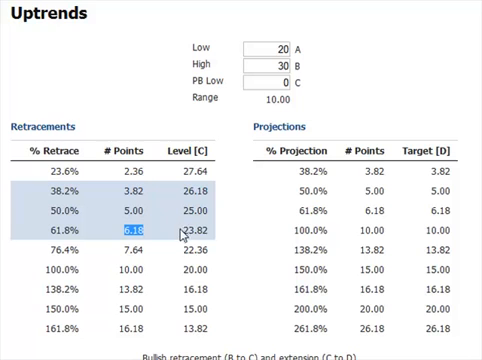
{"action": "left_click", "coordinate": [184, 232]}
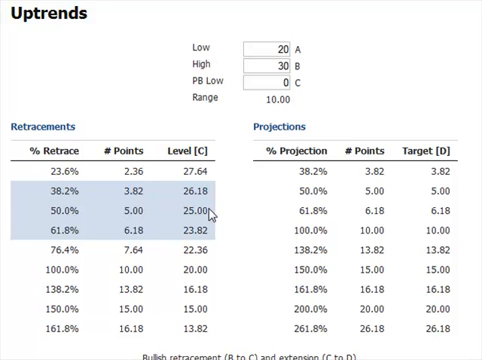
{"action": "mouse_move", "coordinate": [344, 192]}
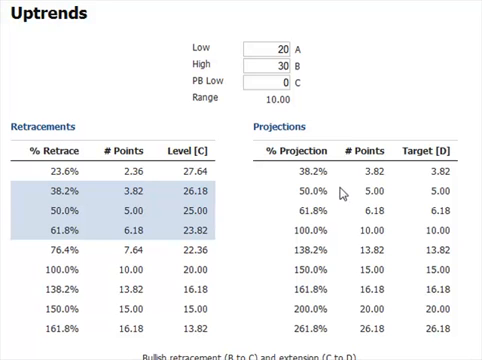
{"action": "mouse_move", "coordinate": [236, 276]}
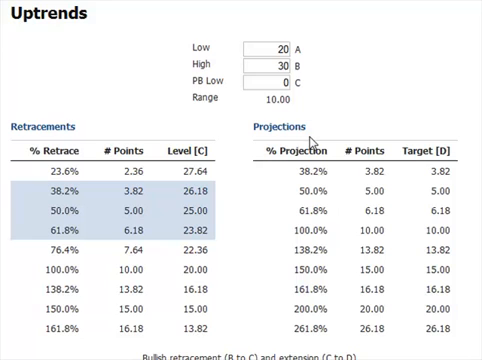
{"action": "mouse_move", "coordinate": [240, 234]}
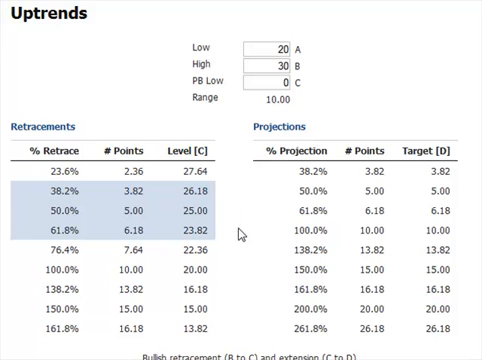
{"action": "mouse_move", "coordinate": [110, 352]}
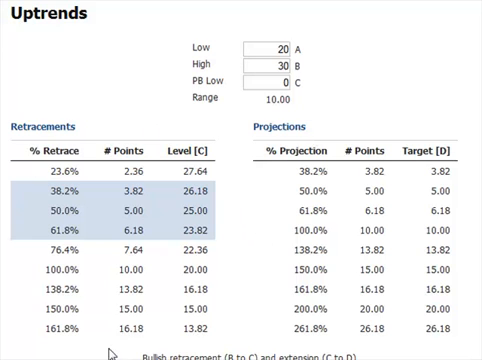
{"action": "mouse_move", "coordinate": [378, 248]}
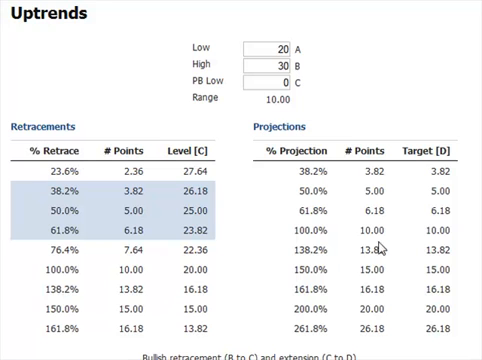
{"action": "scroll", "scroll_direction": "down", "scroll_amount": 3}
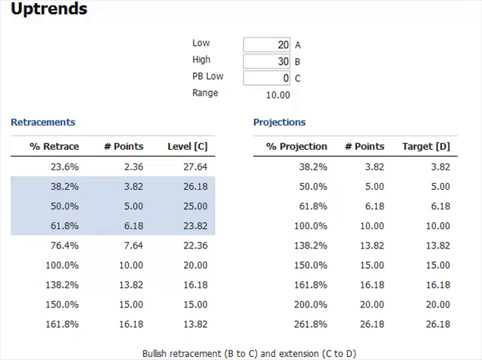
{"action": "mouse_move", "coordinate": [128, 238]}
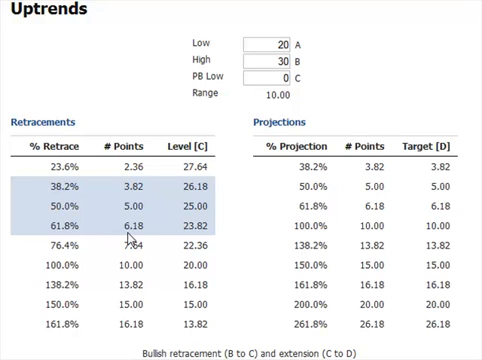
{"action": "mouse_move", "coordinate": [138, 238]}
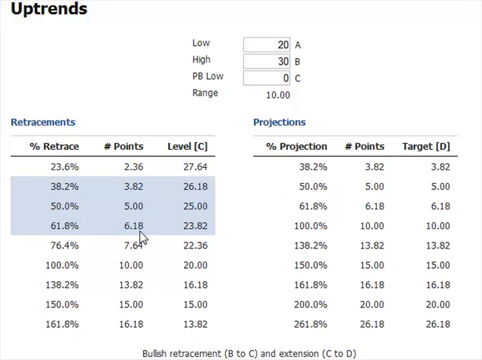
{"action": "mouse_move", "coordinate": [468, 156]}
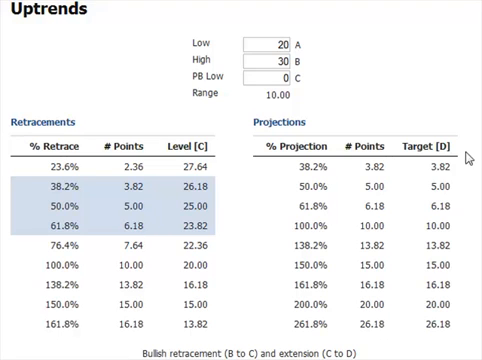
{"action": "scroll", "scroll_direction": "down", "scroll_amount": 3}
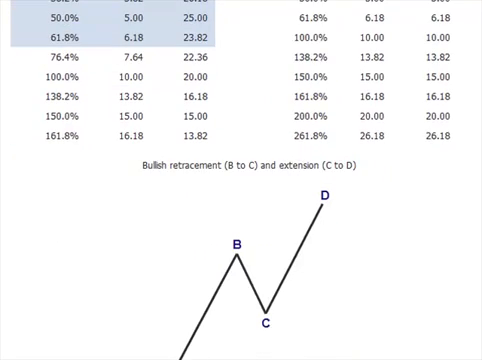
{"action": "scroll", "scroll_direction": "down", "scroll_amount": 3}
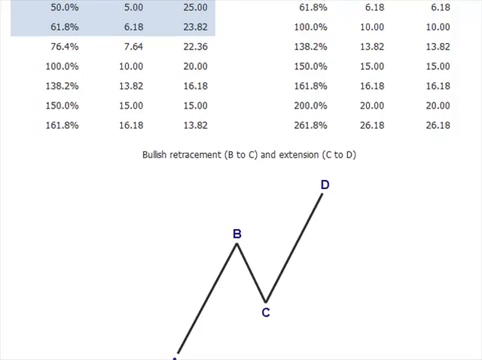
{"action": "scroll", "scroll_direction": "up", "scroll_amount": 3}
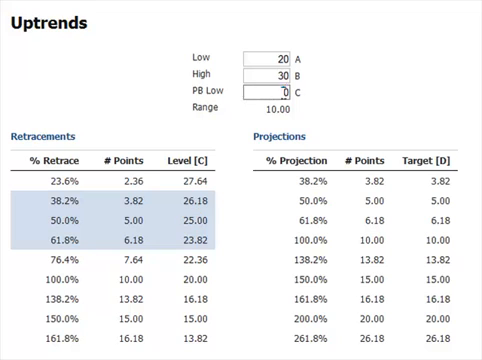
Enter uptrend PB Low 25, filling projection targets such as 30.00 at 50%
{"action": "type", "text": "25"}
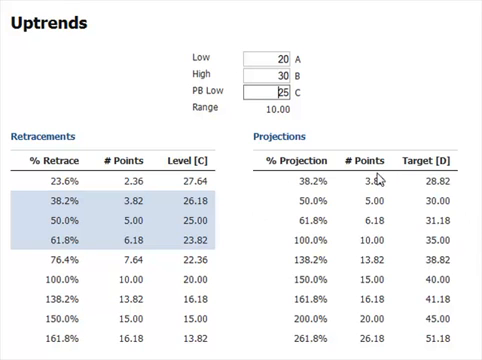
{"action": "scroll", "scroll_direction": "down", "scroll_amount": 3}
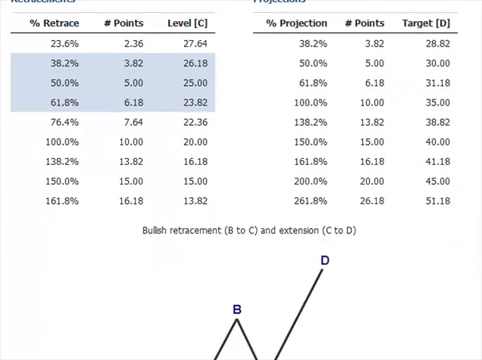
{"action": "scroll", "scroll_direction": "down", "scroll_amount": 3}
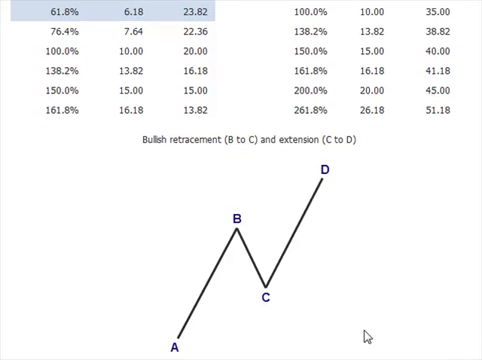
{"action": "mouse_move", "coordinate": [188, 346]}
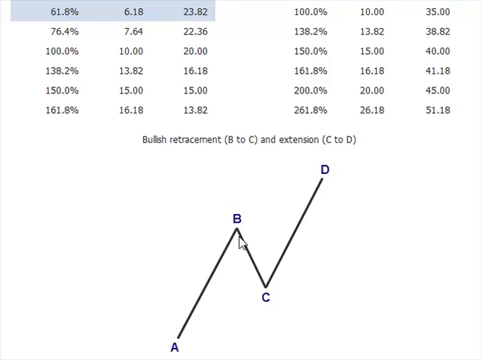
{"action": "mouse_move", "coordinate": [268, 292]}
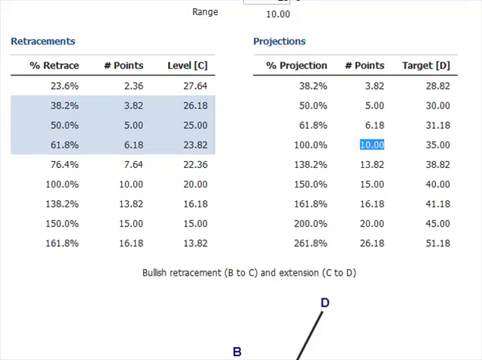
{"action": "left_click", "coordinate": [444, 140]}
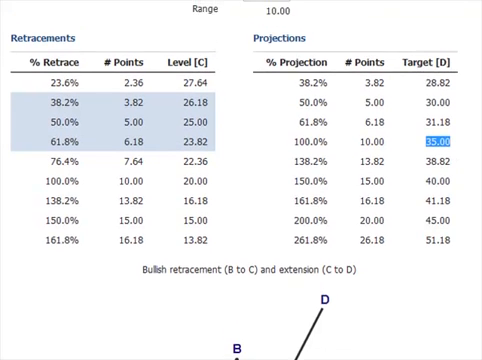
{"action": "scroll", "scroll_direction": "down", "scroll_amount": 3}
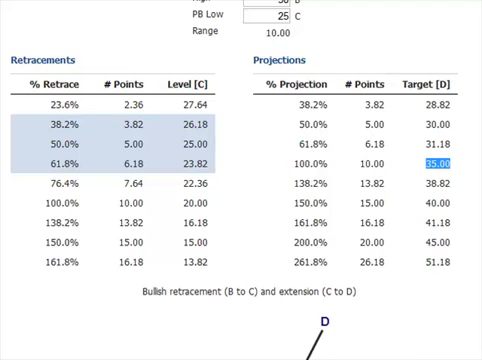
{"action": "scroll", "scroll_direction": "down", "scroll_amount": 3}
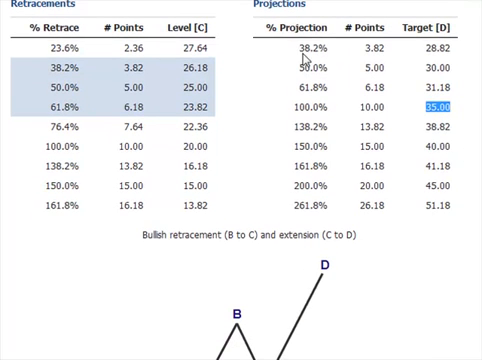
{"action": "left_click", "coordinate": [308, 48]}
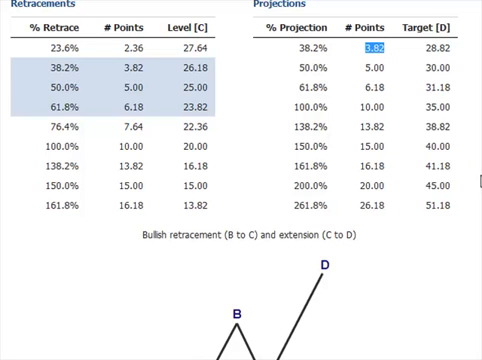
{"action": "scroll", "scroll_direction": "down", "scroll_amount": 3}
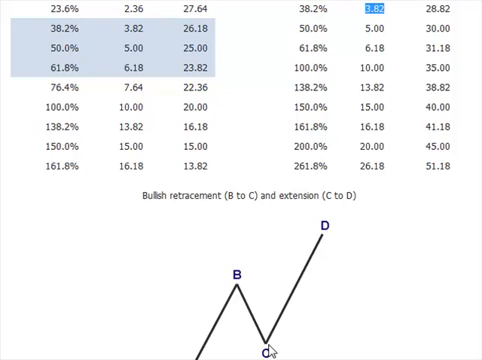
{"action": "mouse_move", "coordinate": [292, 302]}
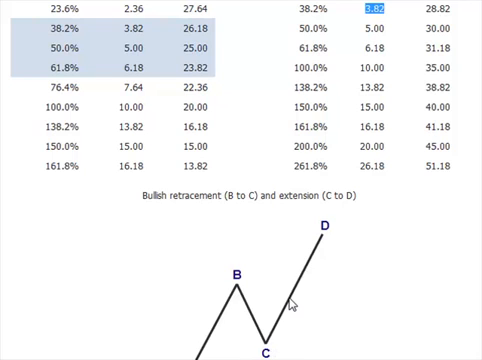
{"action": "mouse_move", "coordinate": [236, 296]}
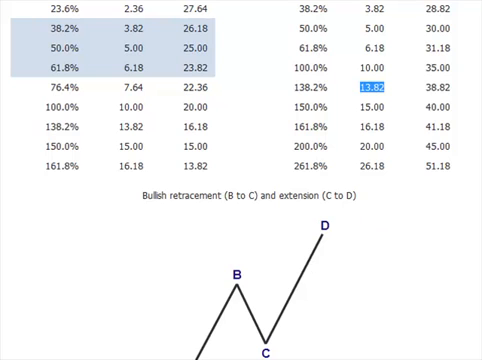
{"action": "scroll", "scroll_direction": "down", "scroll_amount": 3}
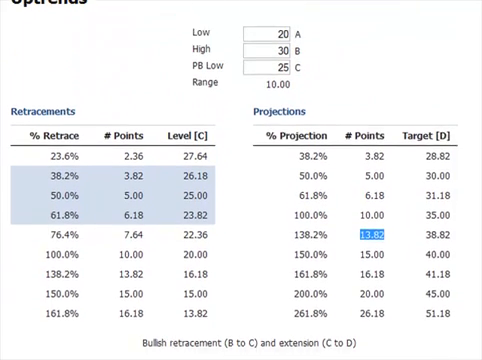
{"action": "scroll", "scroll_direction": "down", "scroll_amount": 3}
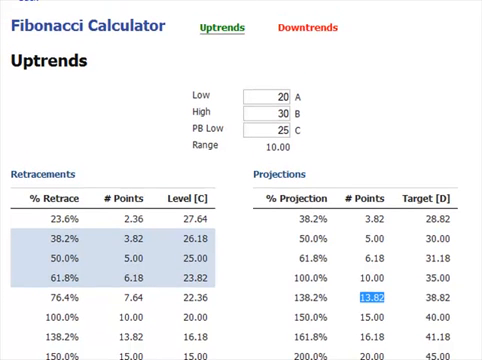
Scroll the uptrend page to review the filled retracement and projection tables
{"action": "scroll", "scroll_direction": "down", "scroll_amount": 3}
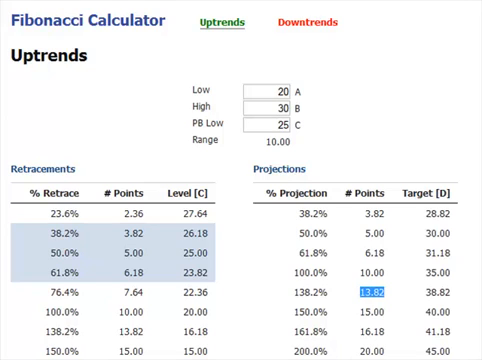
{"action": "mouse_move", "coordinate": [474, 148]}
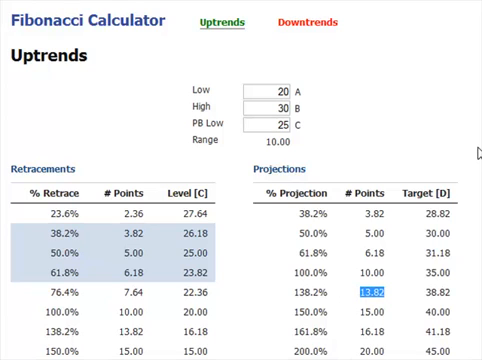
{"action": "mouse_move", "coordinate": [368, 102]}
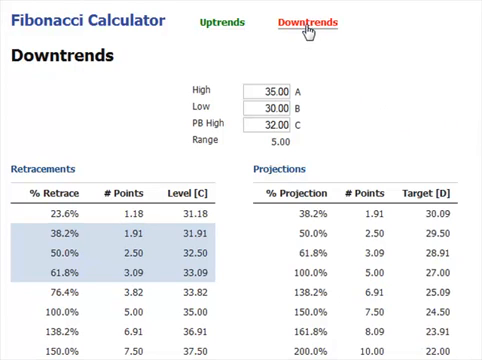
Enter downtrend High 50 and Low 40, giving retracements 43.82, 45.00 and 46.18
{"action": "left_click", "coordinate": [268, 88]}
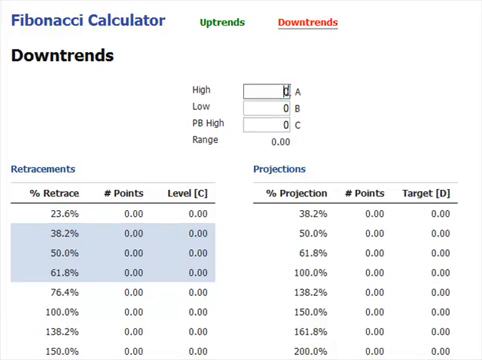
{"action": "type", "text": "50"}
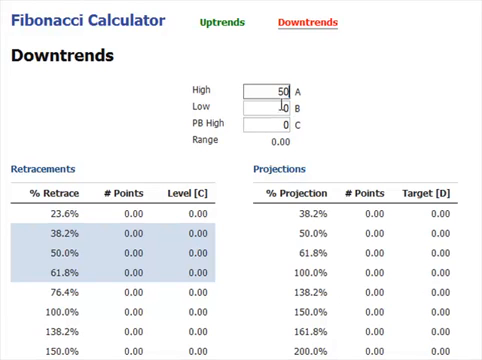
{"action": "type", "text": "40"}
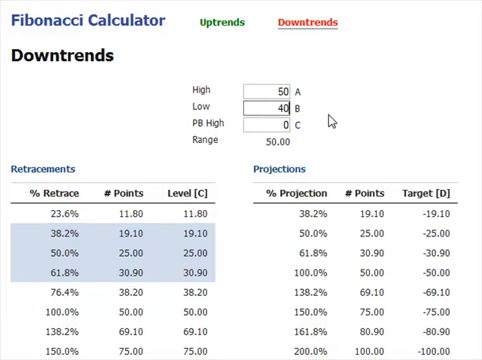
{"action": "mouse_move", "coordinate": [320, 122]}
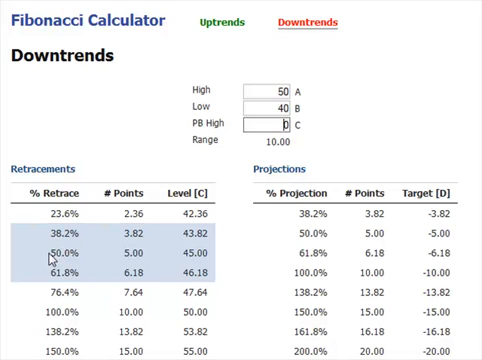
{"action": "scroll", "scroll_direction": "down", "scroll_amount": 3}
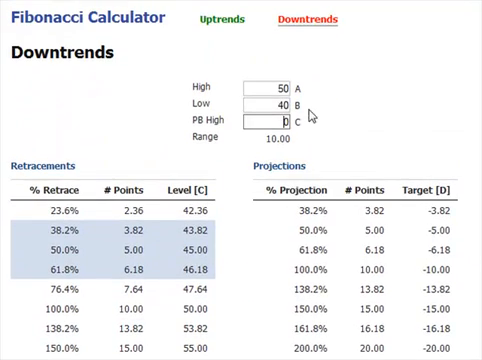
Enter downtrend PB High 45, filling projection targets like 35.00 at 100%
{"action": "type", "text": "45"}
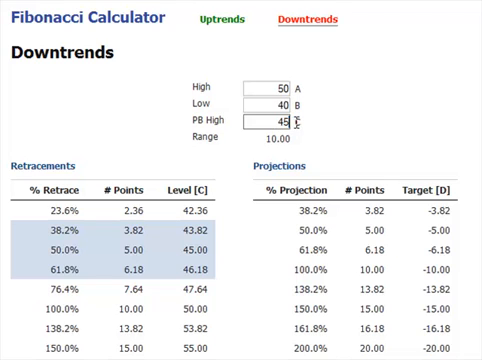
{"action": "left_click", "coordinate": [280, 132]}
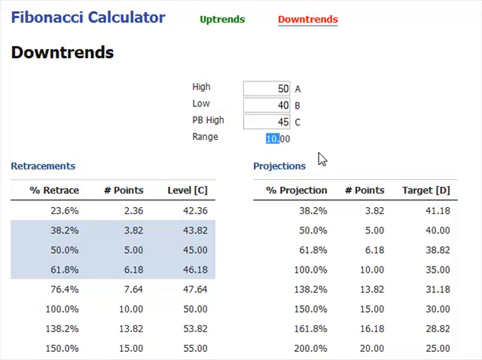
{"action": "scroll", "scroll_direction": "down", "scroll_amount": 3}
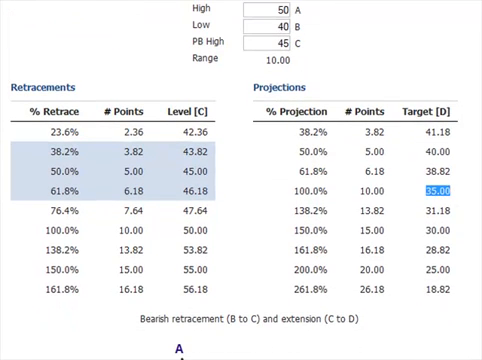
{"action": "scroll", "scroll_direction": "down", "scroll_amount": 3}
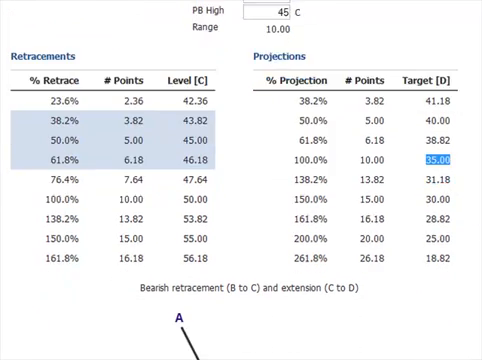
{"action": "scroll", "scroll_direction": "down", "scroll_amount": 3}
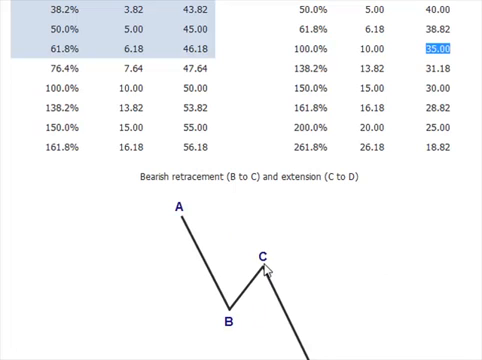
{"action": "mouse_move", "coordinate": [462, 292]}
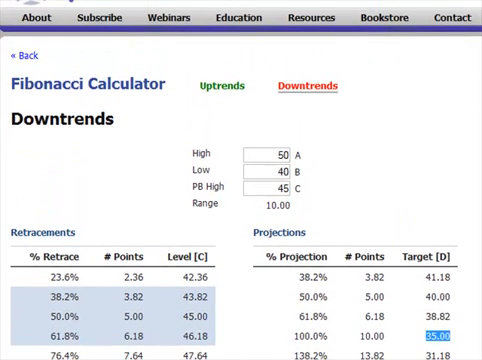
{"action": "mouse_move", "coordinate": [312, 16]}
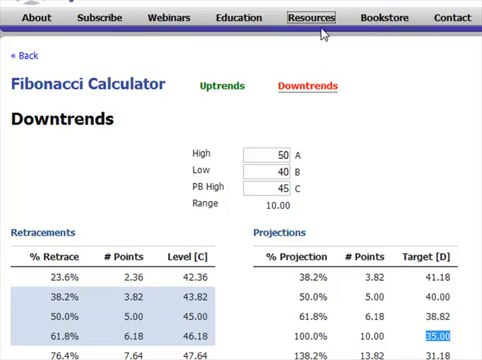